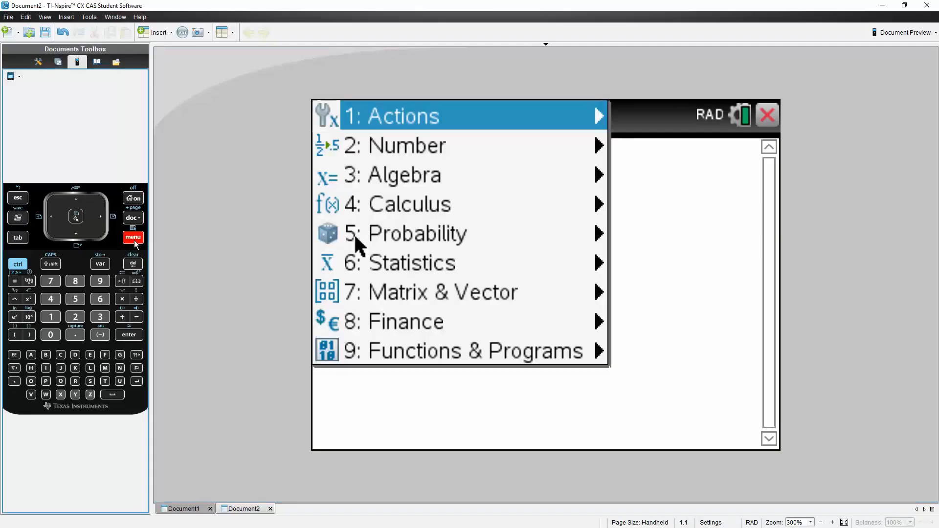
# Insert an empty solve() command from the Algebra menu onto the calculator page
pyautogui.click(404, 174)
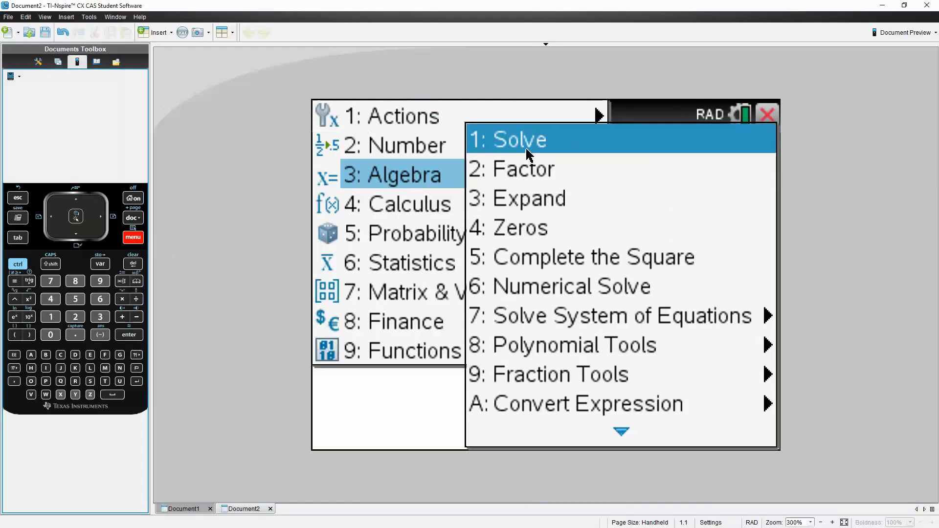
pyautogui.click(518, 140)
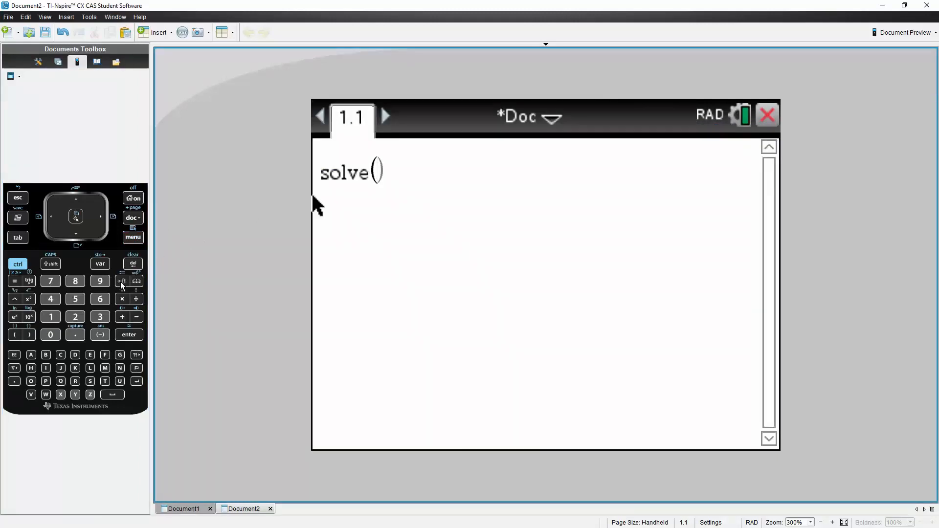
# Enter the 2×2 coefficient matrix [3 4; 5 7] inside solve, followed by a multiplication sign
pyautogui.click(128, 281)
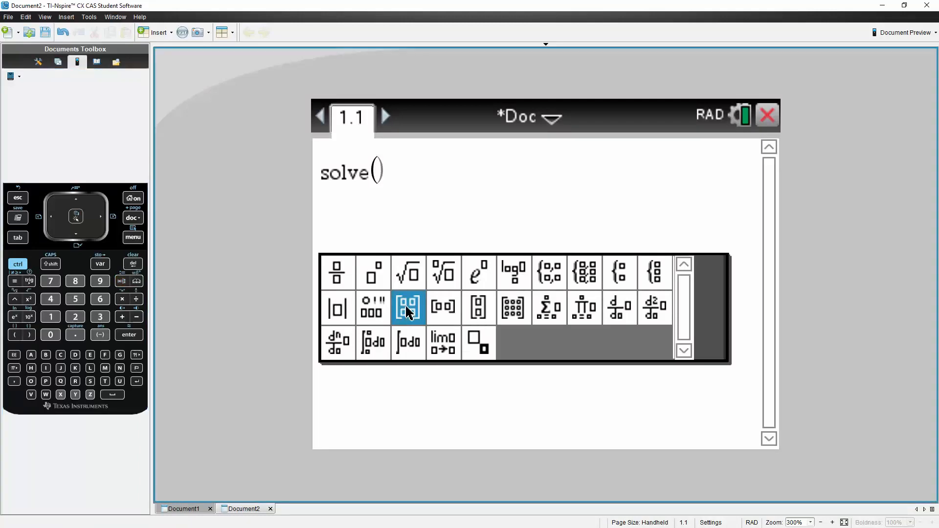
pyautogui.click(408, 309)
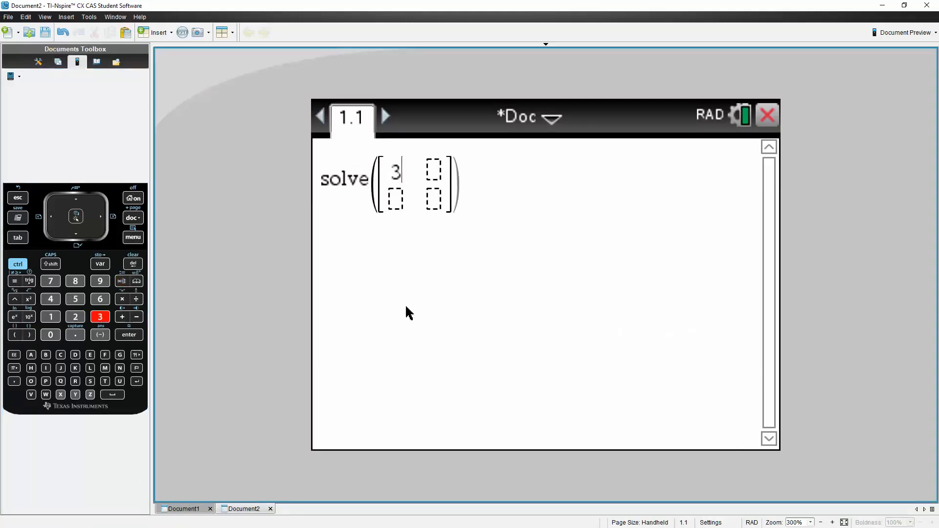
pyautogui.write('45')
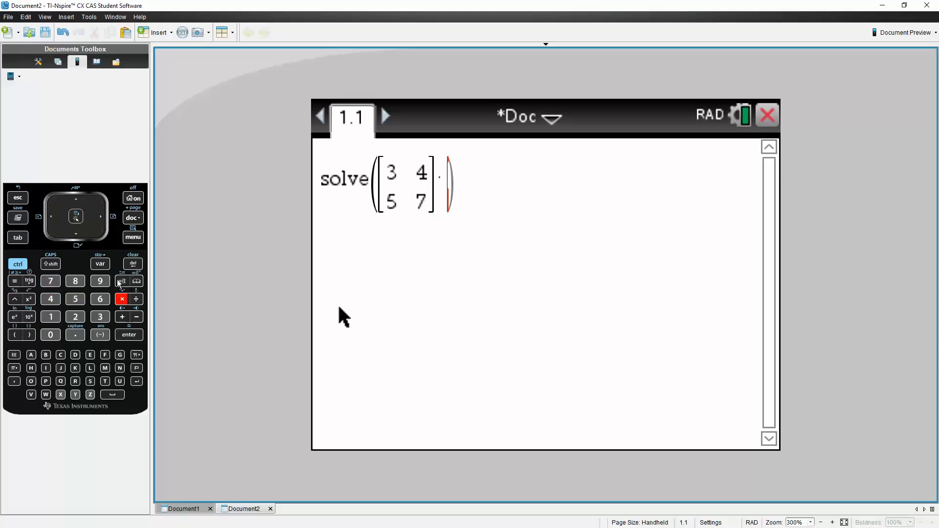
# Complete the equation as [3 4; 5 7]·[x; y] = [10; 15], followed by a comma
pyautogui.click(137, 282)
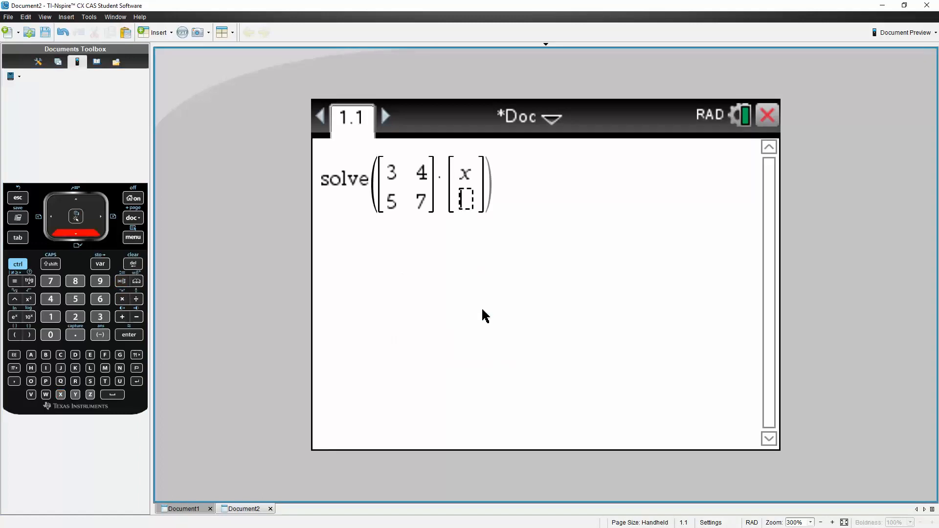
pyautogui.write('y')
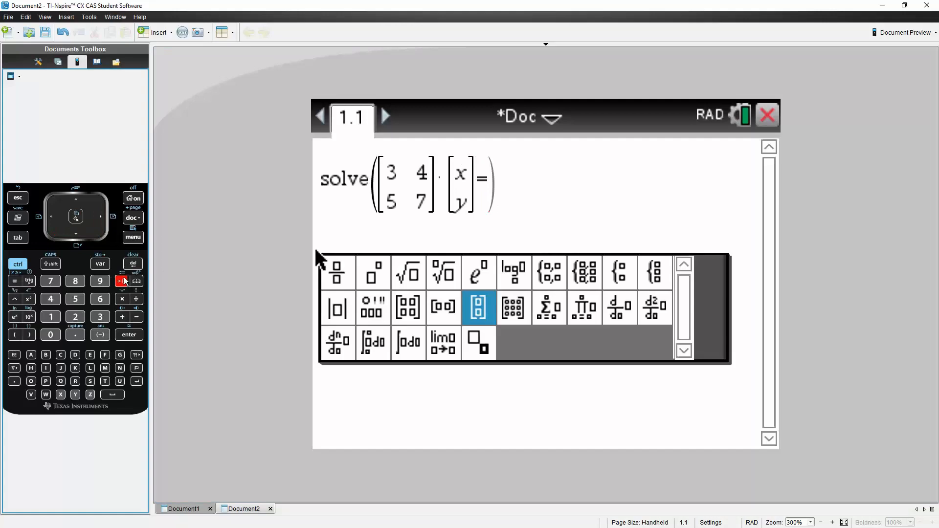
pyautogui.click(479, 308)
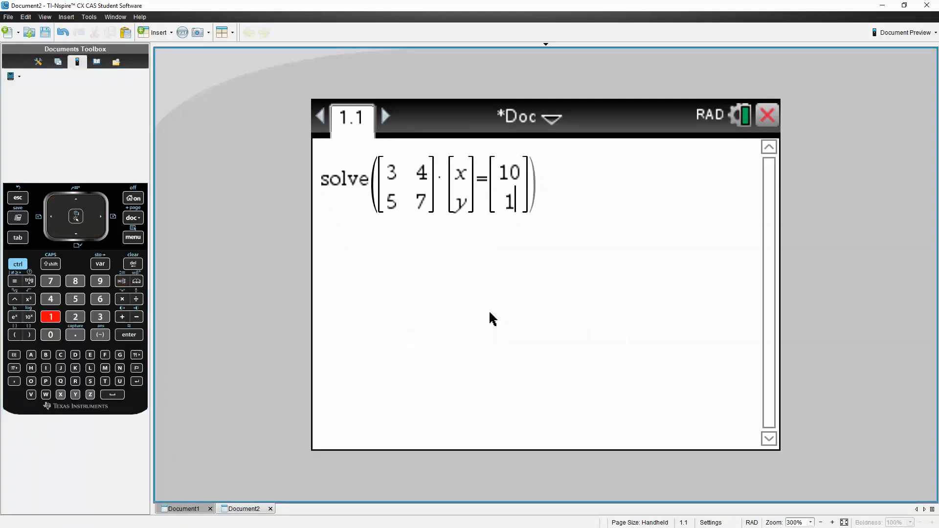
pyautogui.write('5')
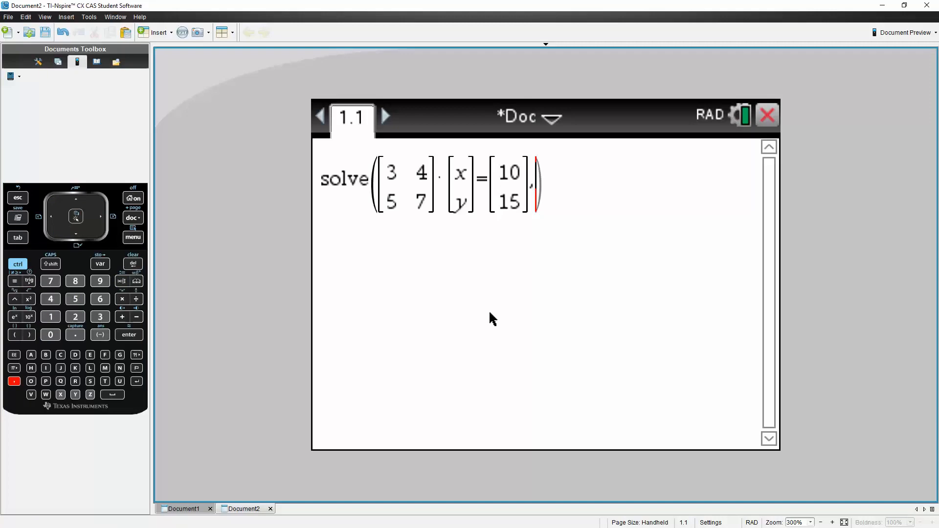
# Evaluate the solve command, returning x=10 and y=-5
pyautogui.write('x')
pyautogui.press('enter')
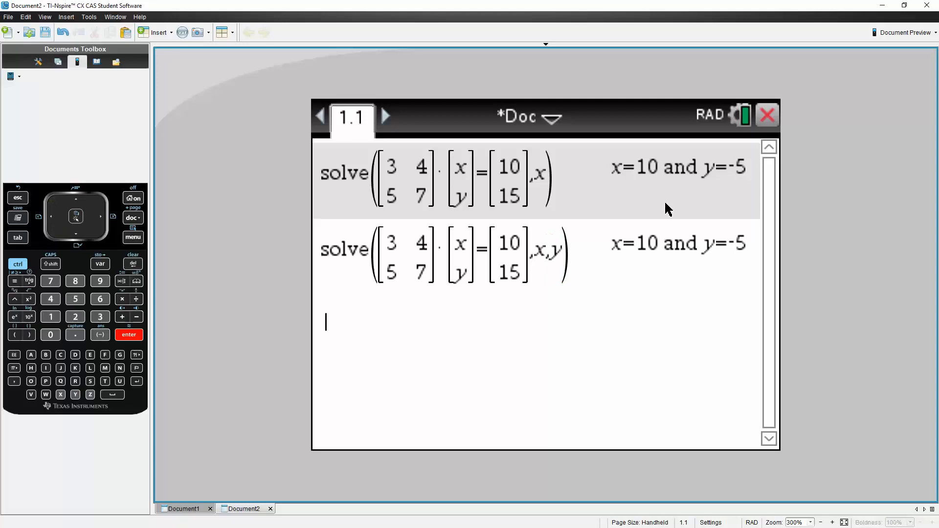
pyautogui.moveTo(776, 186)
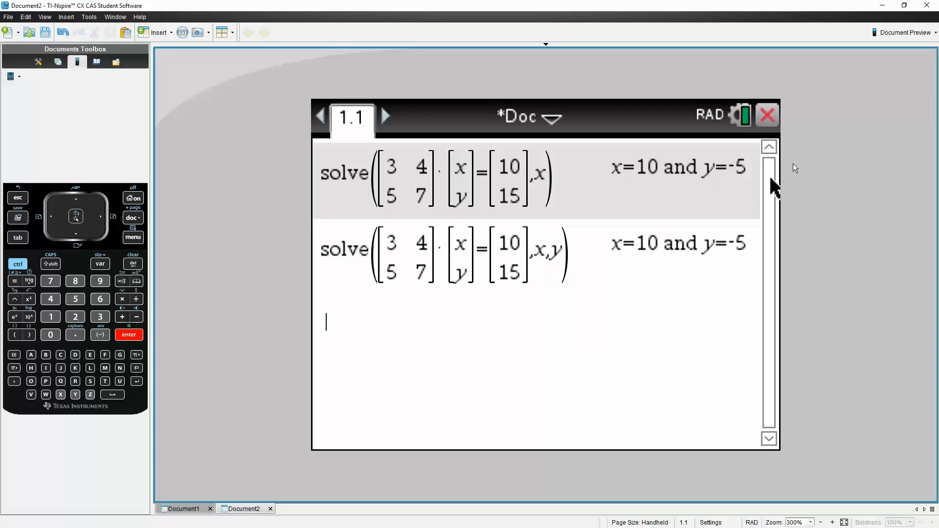
pyautogui.moveTo(835, 67)
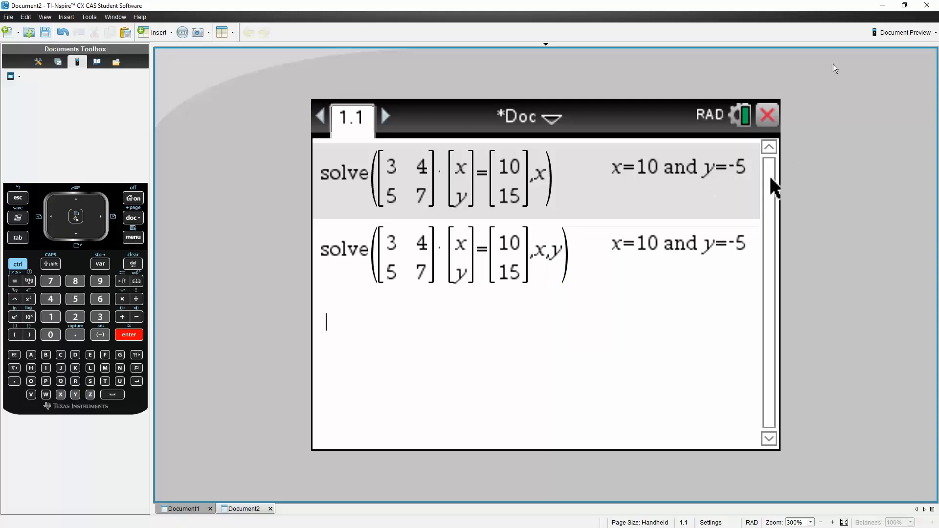